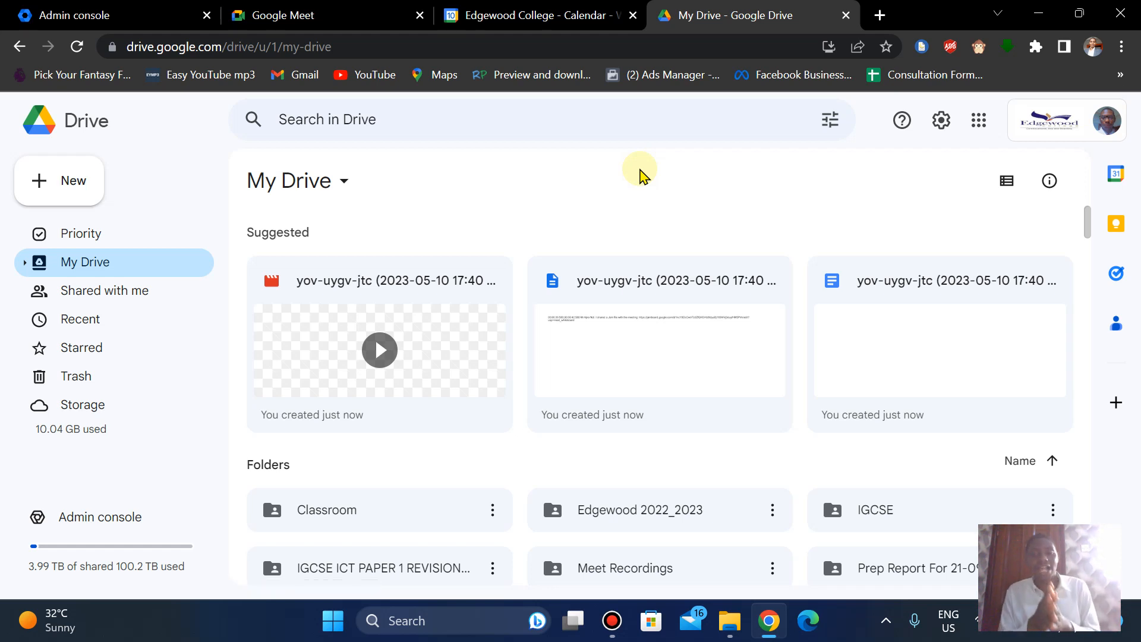
mouse_move(990, 120)
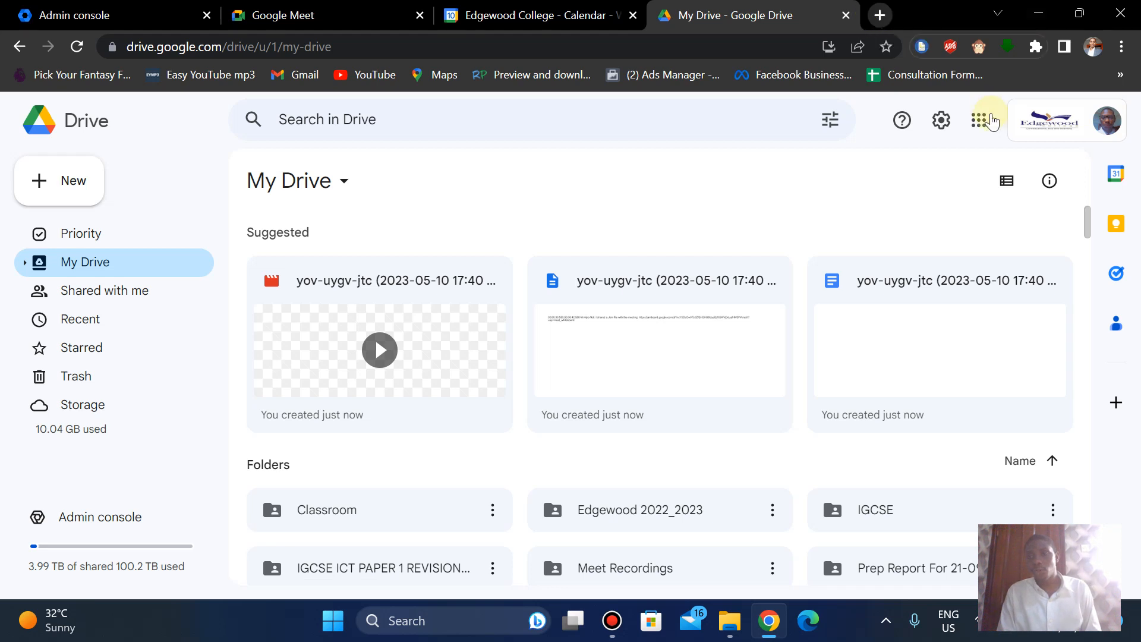
Open the Google apps launcher from the top right of Drive.
click(979, 120)
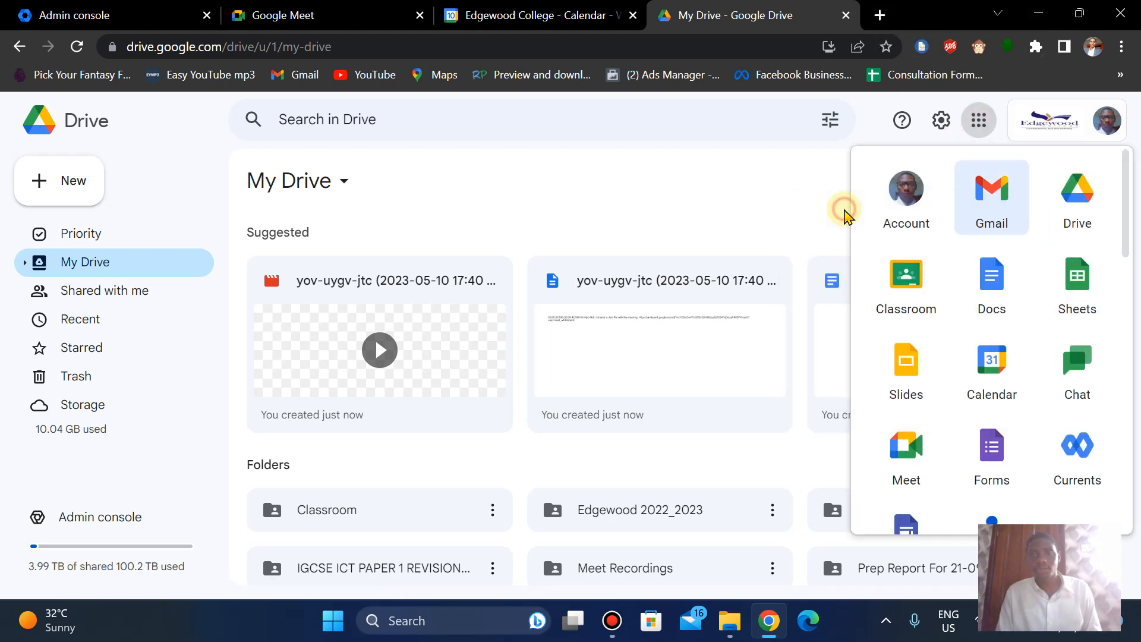
Open Gmail, view the ydx-gswp-nkn recording email, then scroll the inbox to May 9.
click(991, 188)
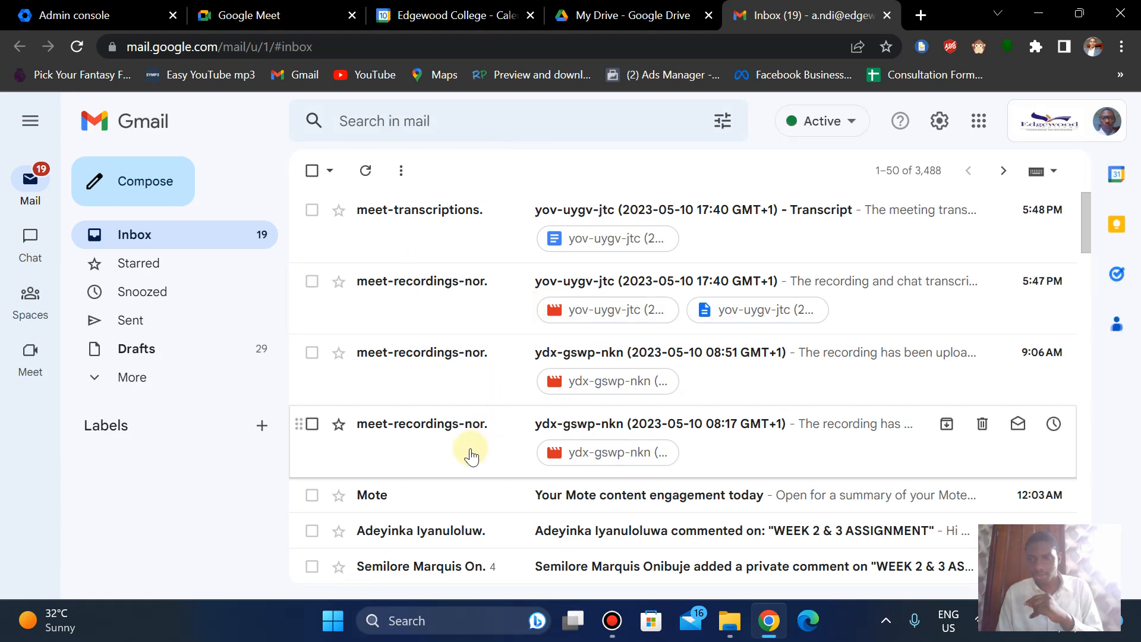
click(655, 424)
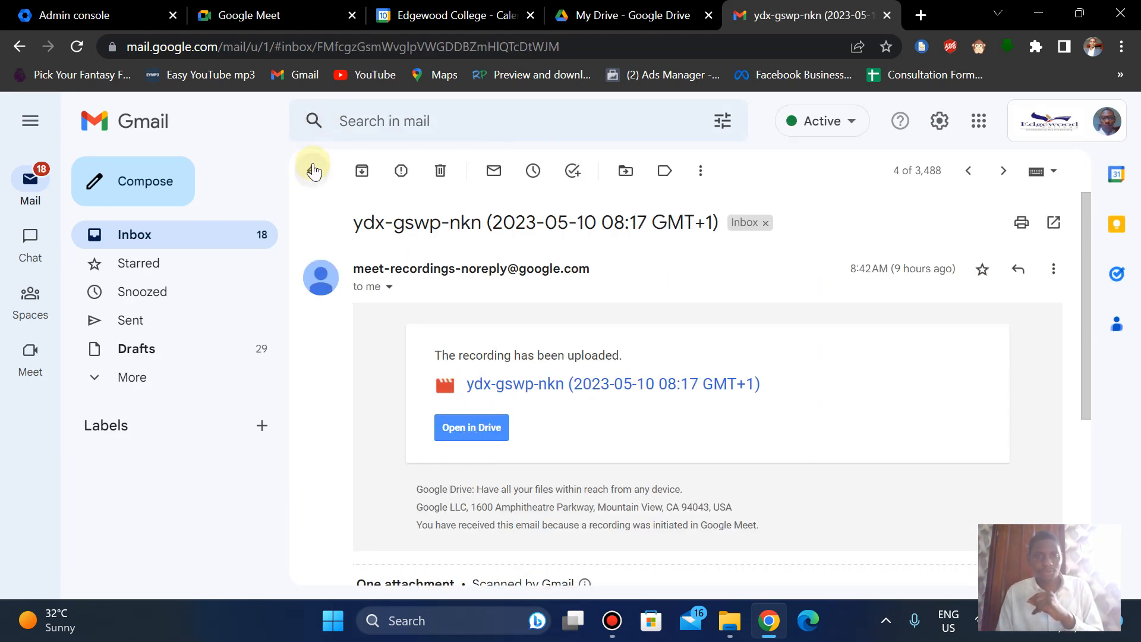
click(312, 170)
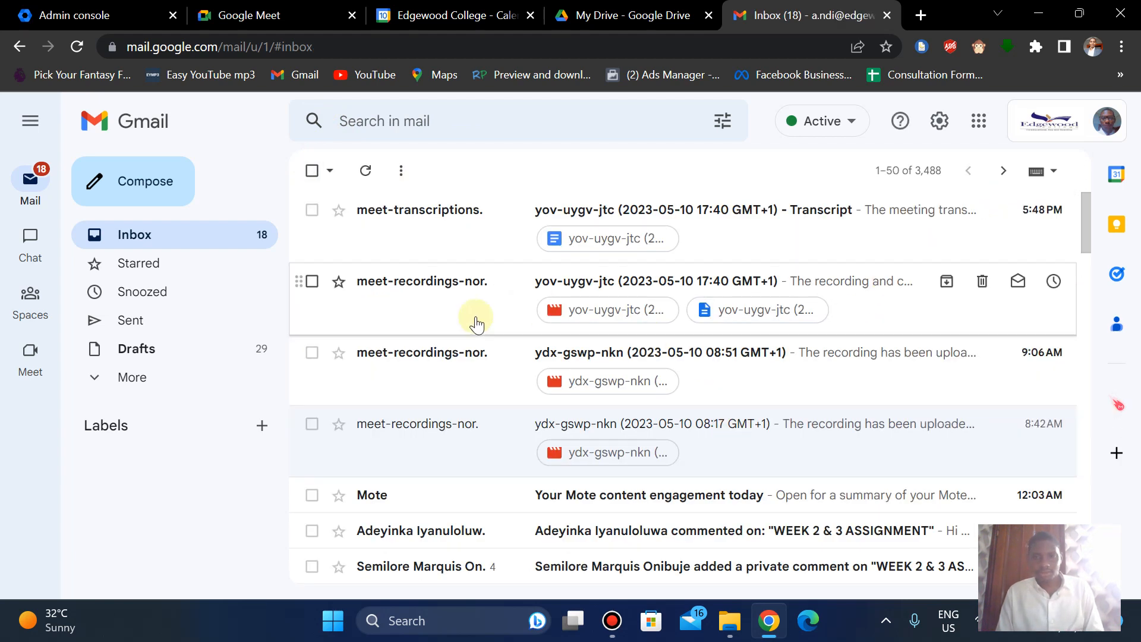
scroll(down, 3)
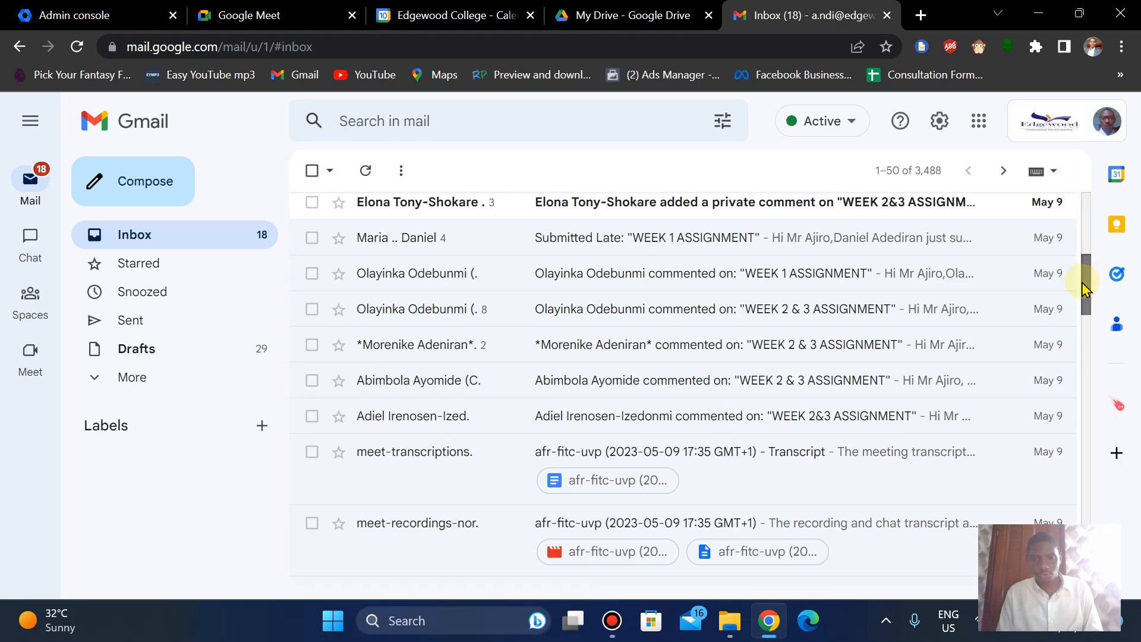
scroll(down, 3)
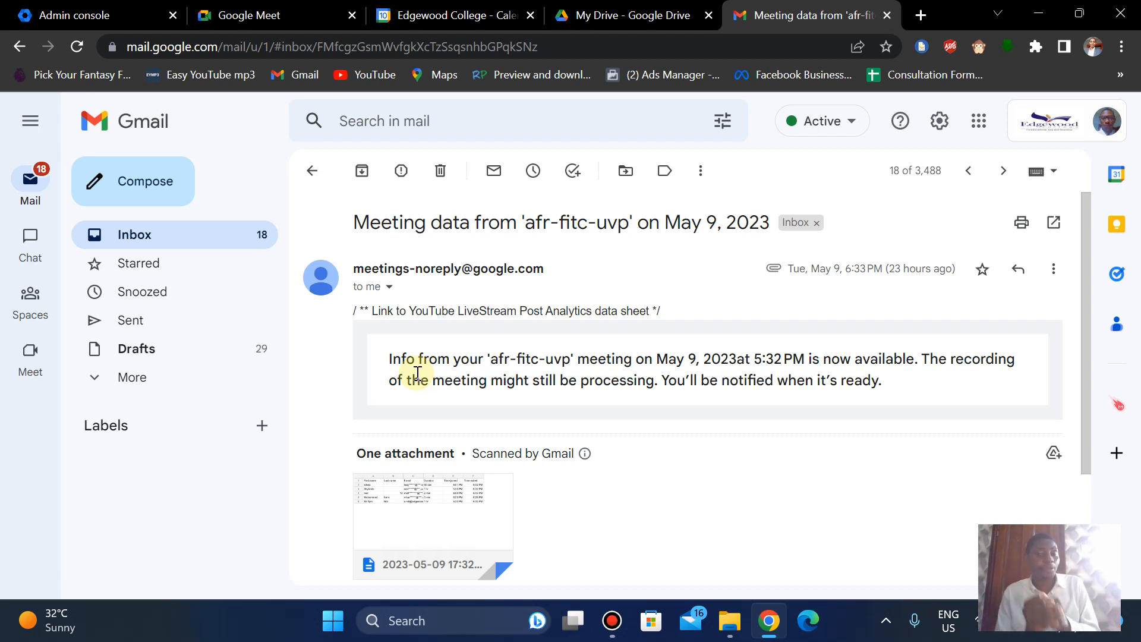
mouse_move(433, 506)
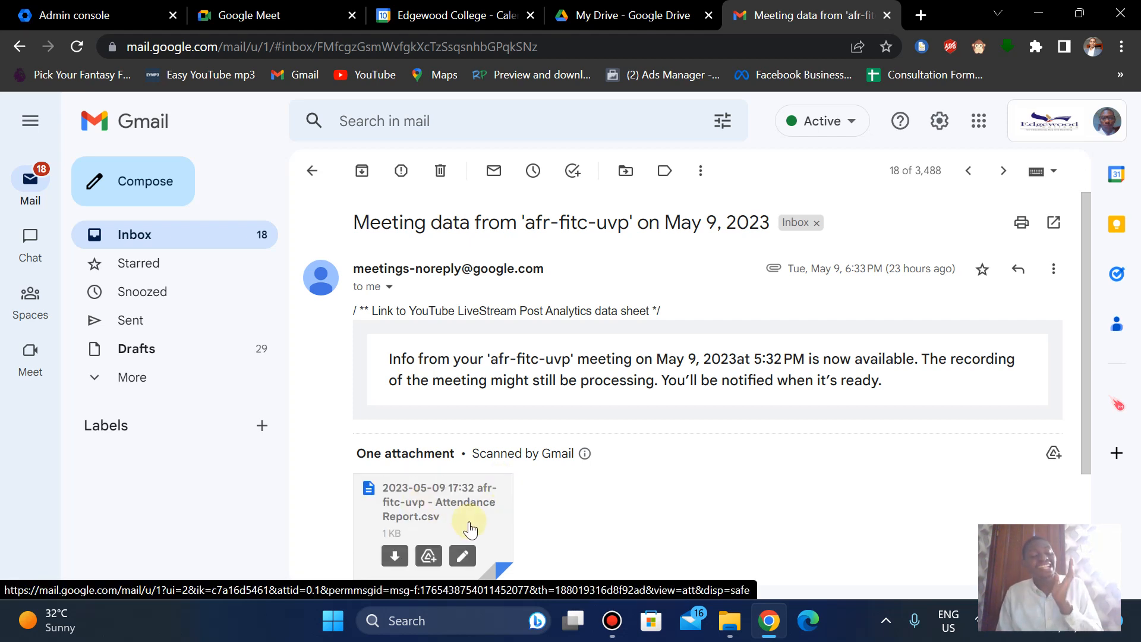
Preview the afr-fitc-uvp Attendance Report.csv, then return to the Google Drive tab.
click(435, 510)
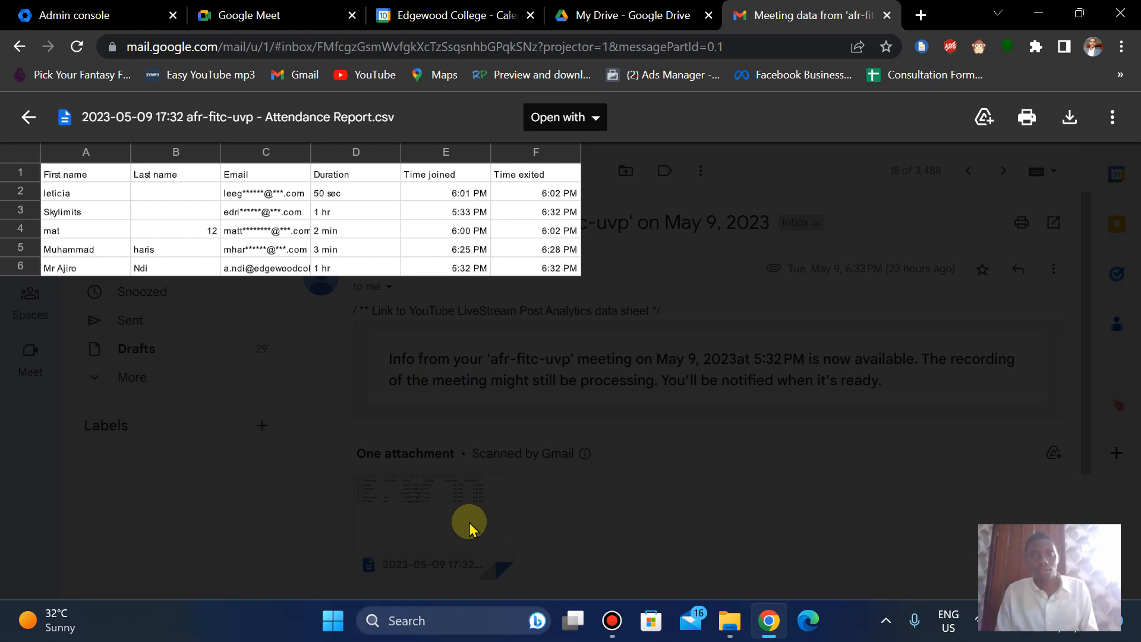
click(624, 15)
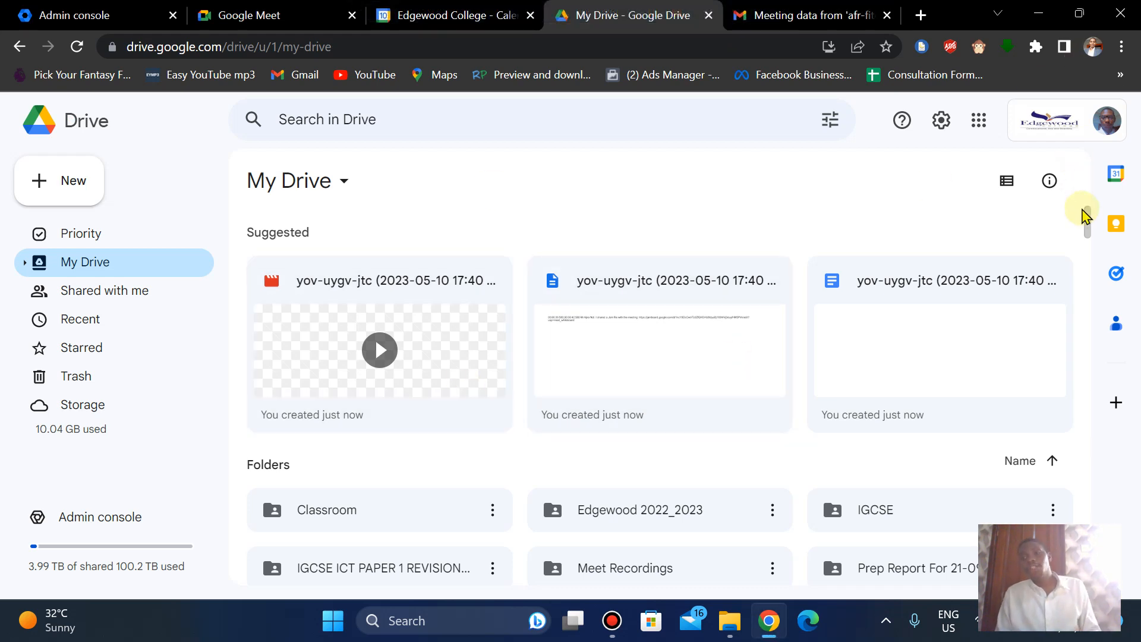
mouse_move(1087, 222)
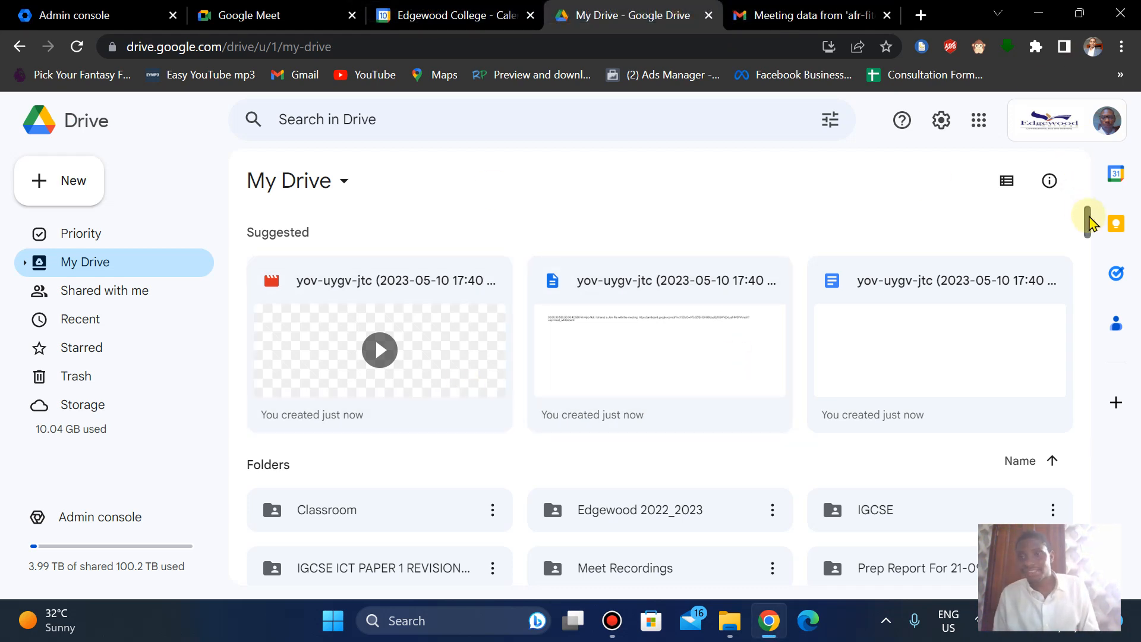
Scroll down to Folders in My Drive and open Meet Recordings.
scroll(down, 3)
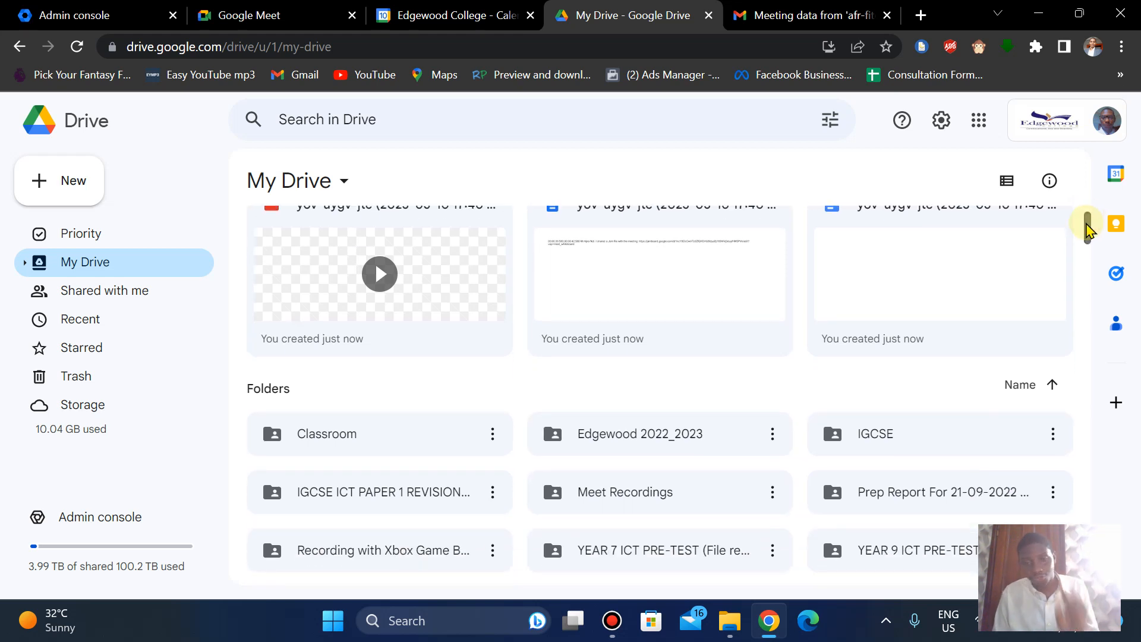
mouse_move(623, 492)
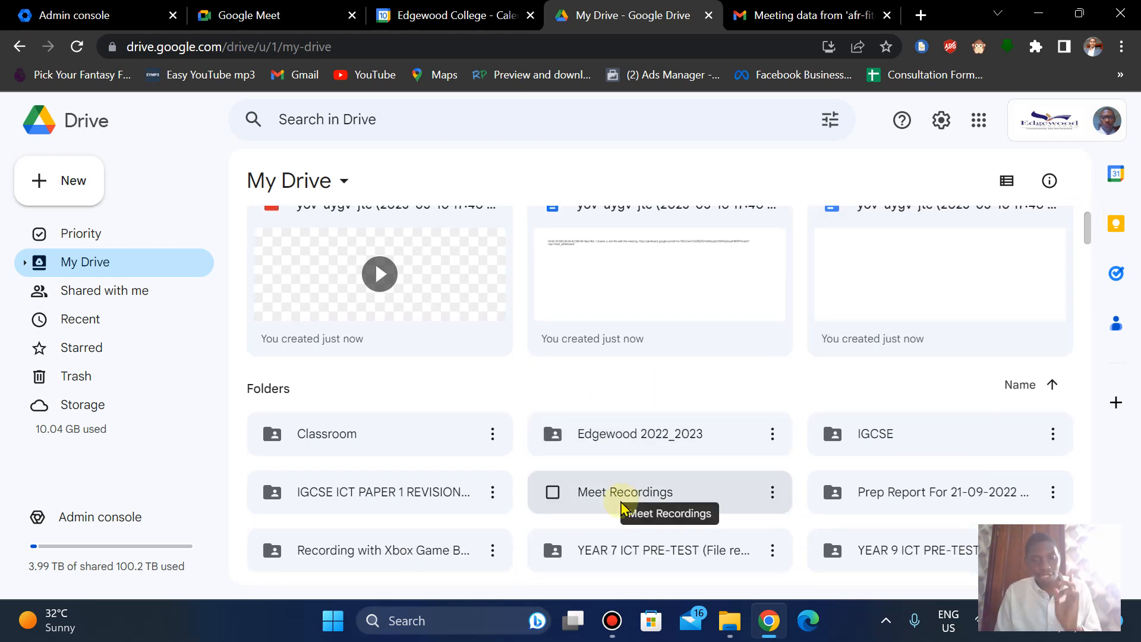
double_click(623, 492)
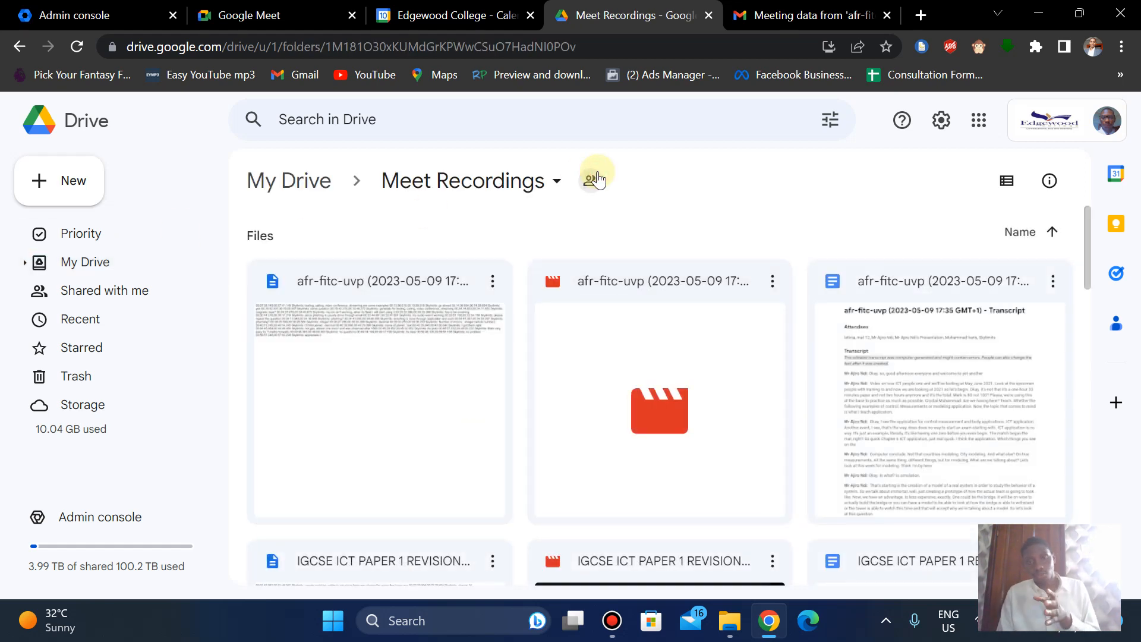
click(596, 180)
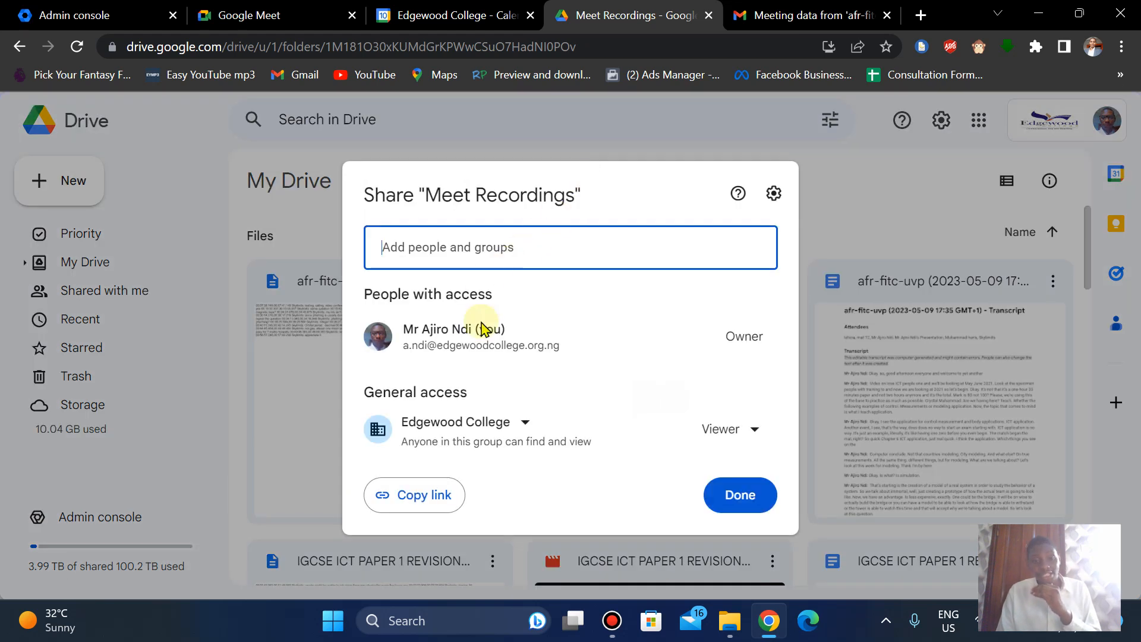
mouse_move(738, 193)
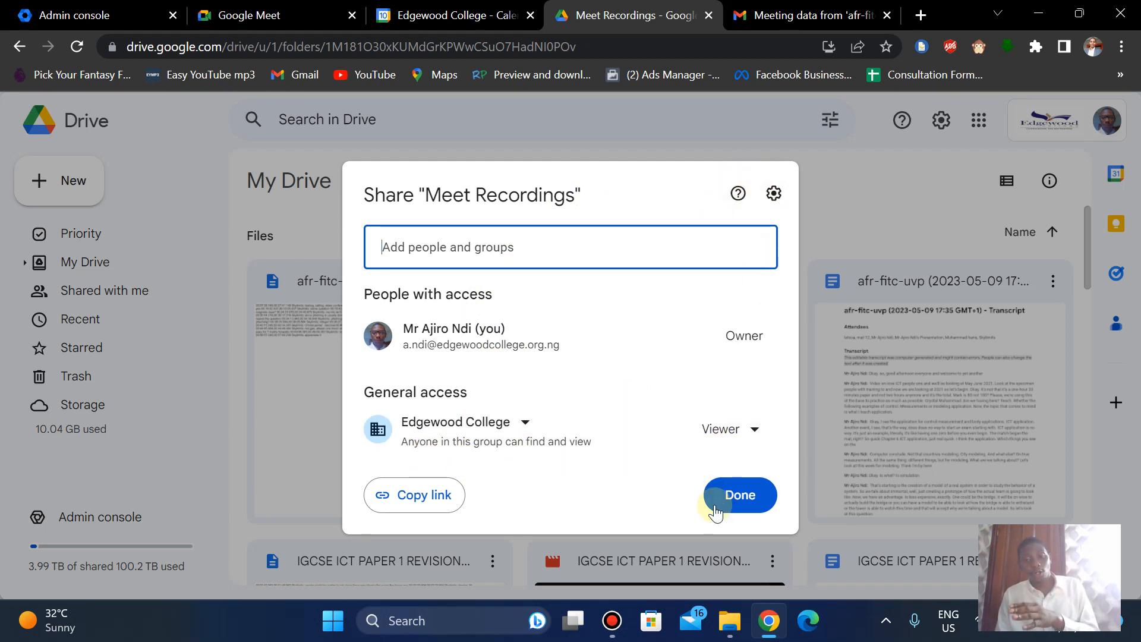
click(740, 495)
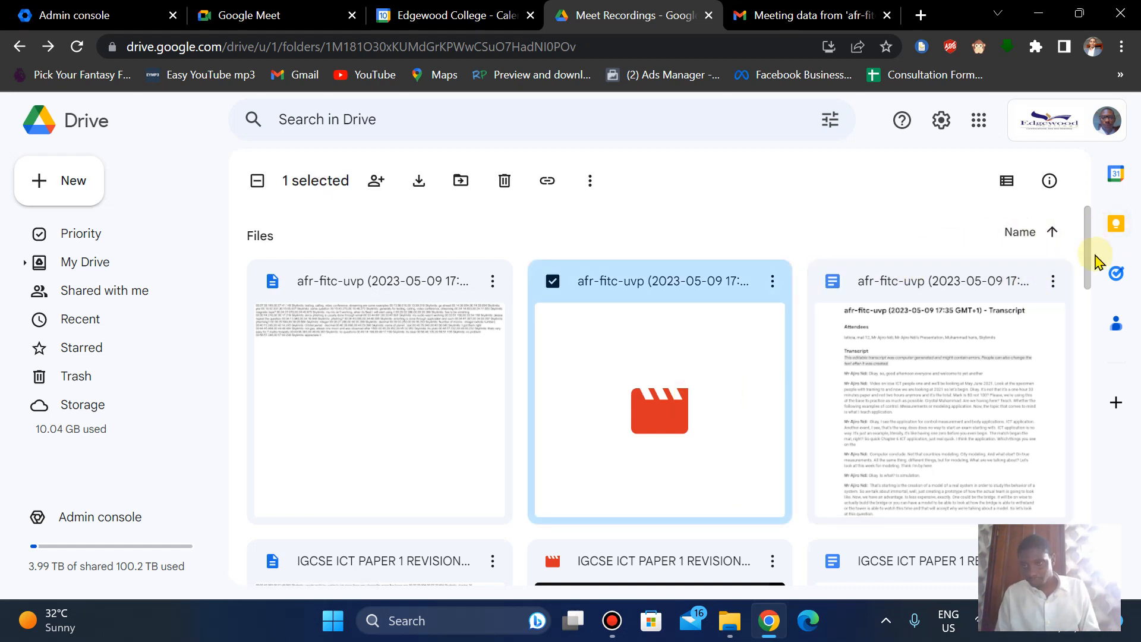
Preview the IGCSE ICT Paper 1 Revision recording, then close it back to the folder.
scroll(down, 3)
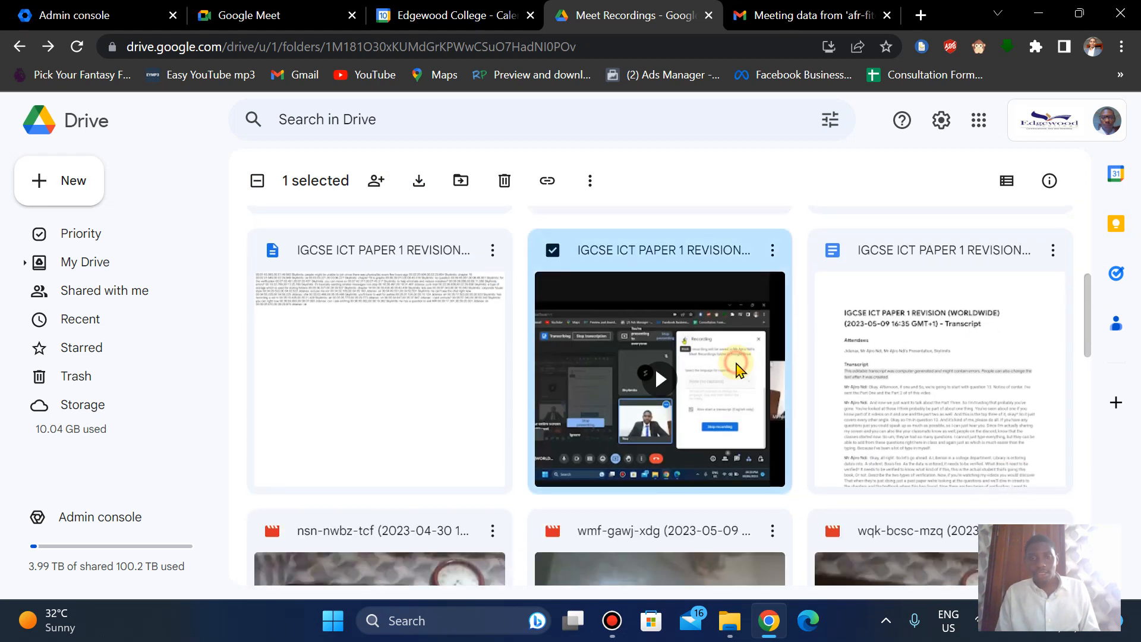
double_click(658, 379)
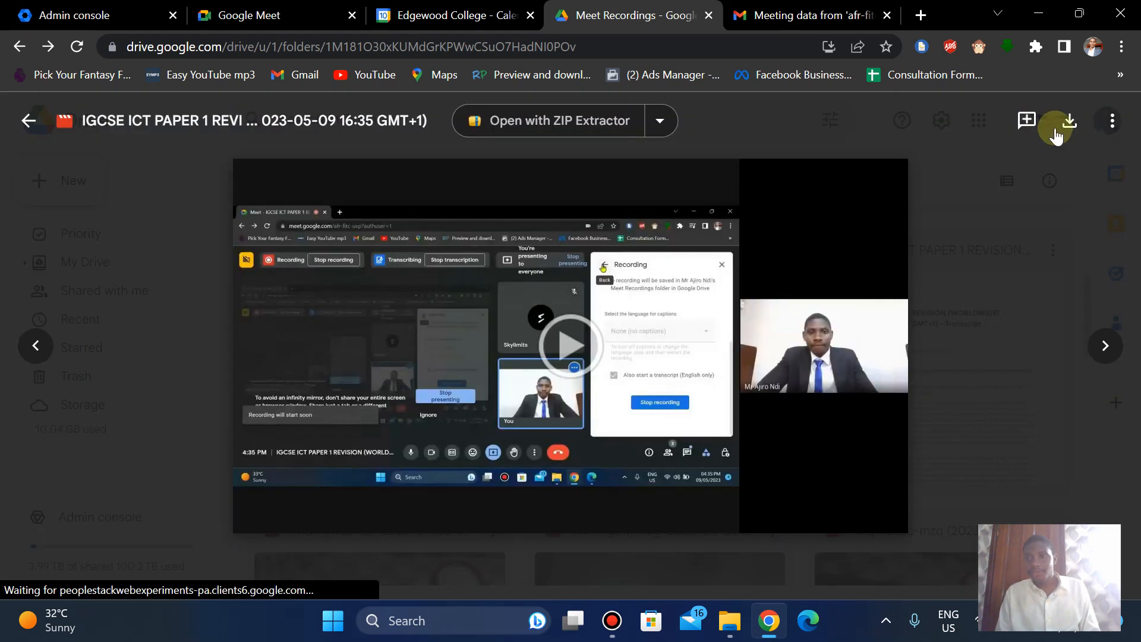
click(570, 345)
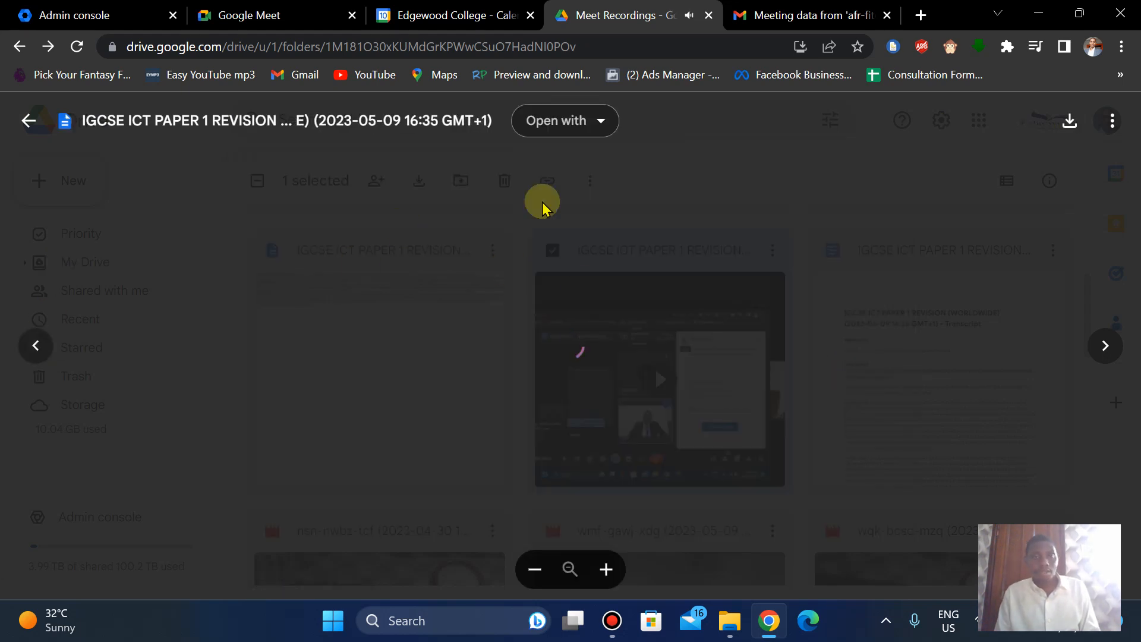
click(28, 120)
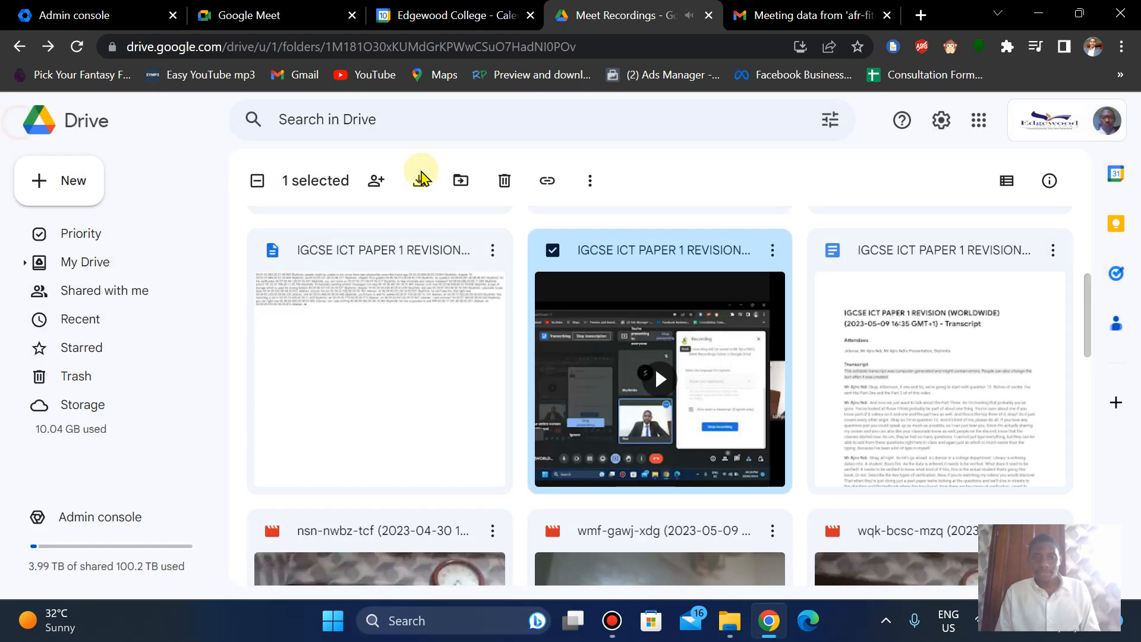
Scroll up and open the afr-fitc-uvp meeting recording for playback.
scroll(up, 3)
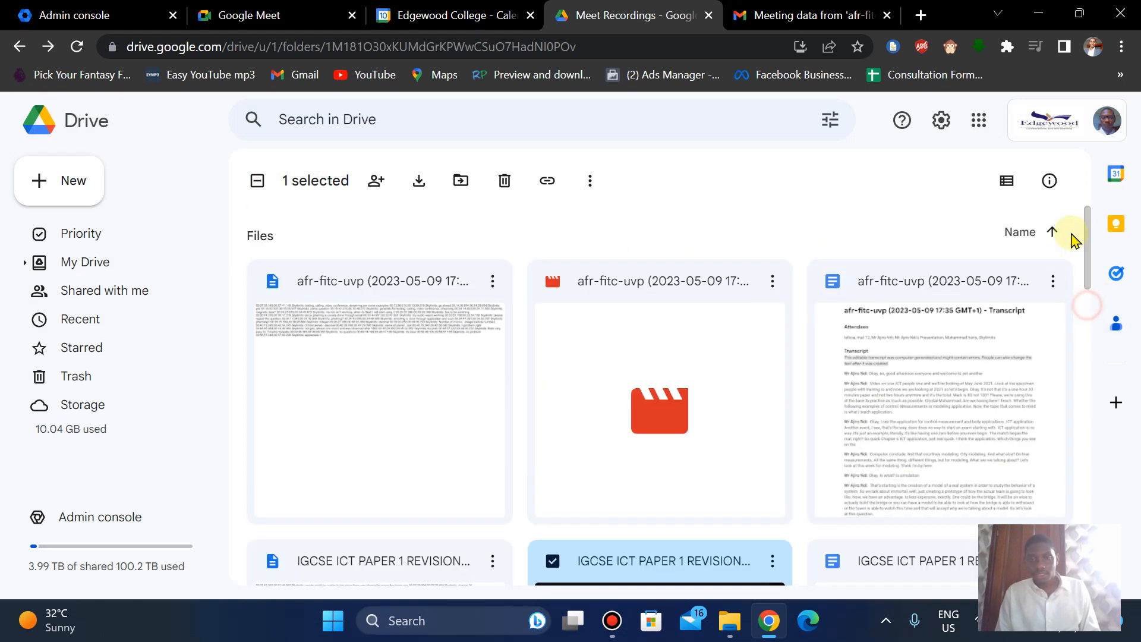
double_click(658, 410)
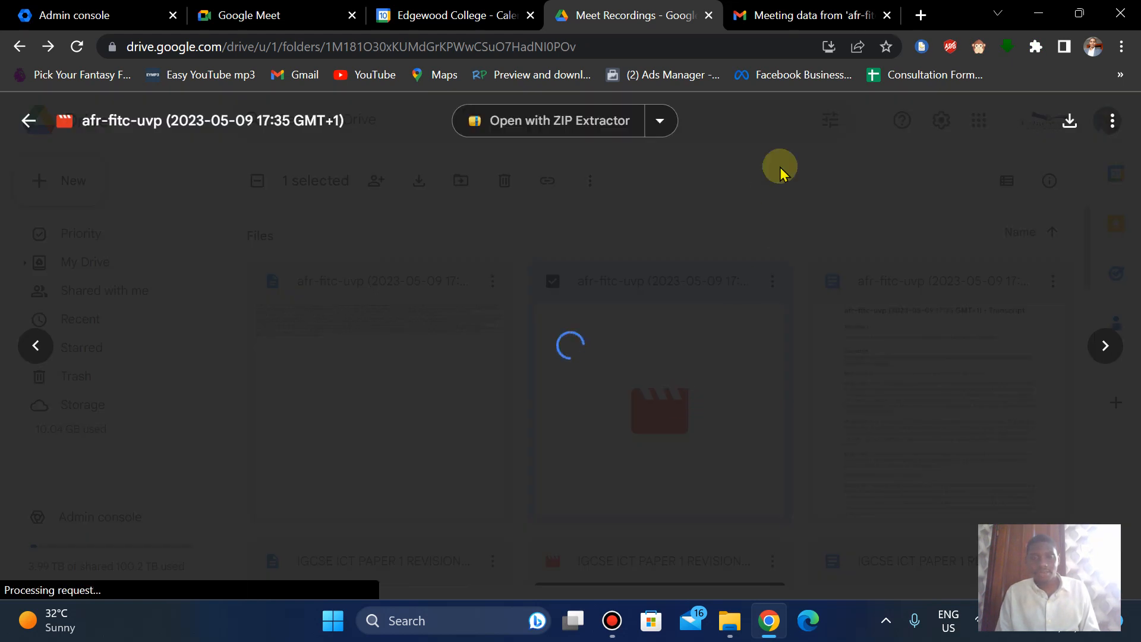